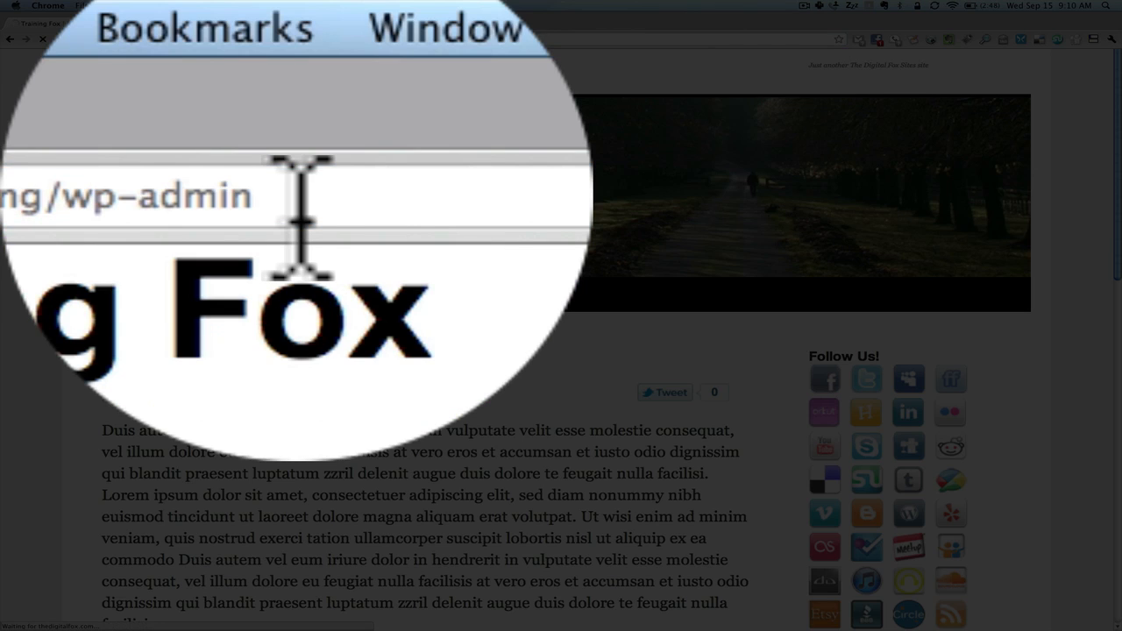
Load the Training Fox /wp-admin dashboard and expand the Plugins menu.
{"action": "type", "text": "/"}
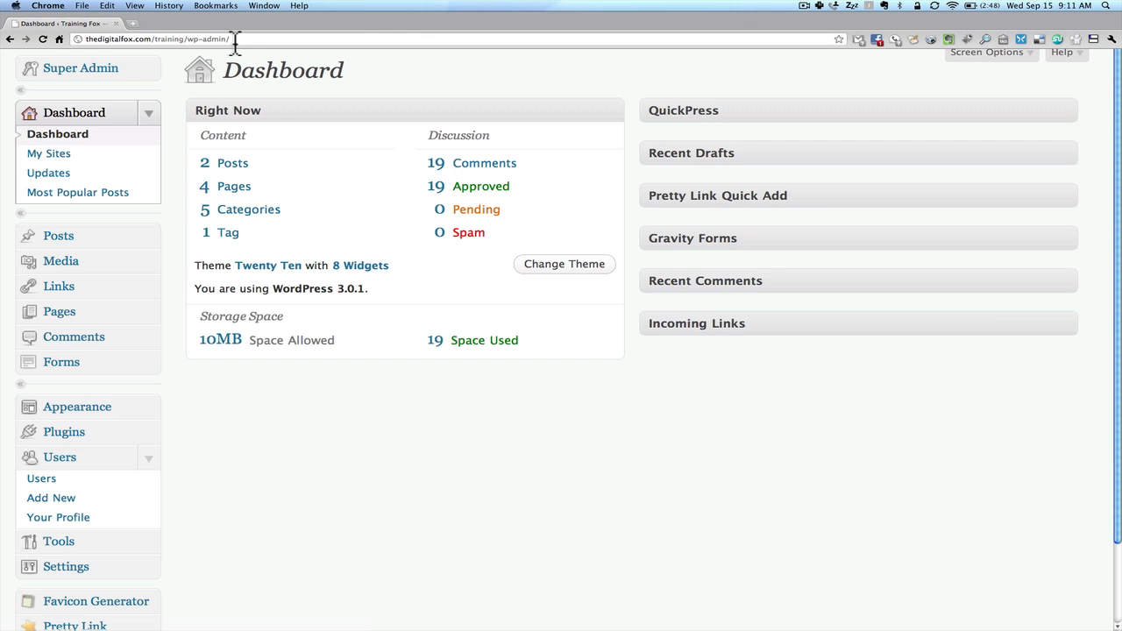
{"action": "left_click", "coordinate": [64, 432]}
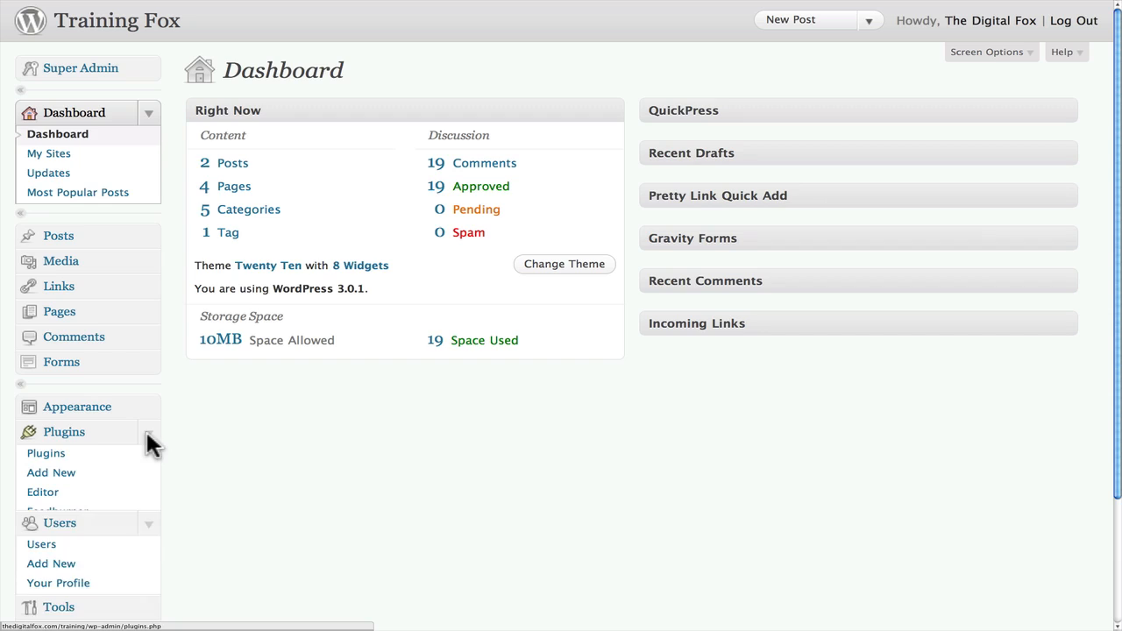
{"action": "left_click", "coordinate": [45, 453]}
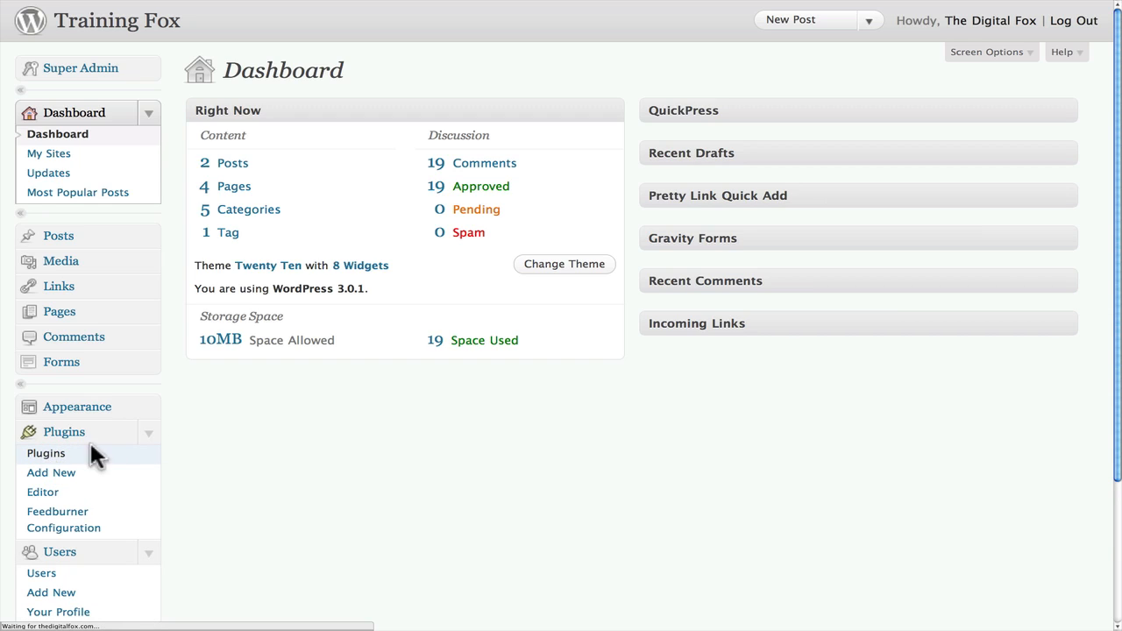
Open Plugins > Plugins to view the installed plugins list.
{"action": "left_click", "coordinate": [46, 452]}
{"action": "type", "text": "redirect"}
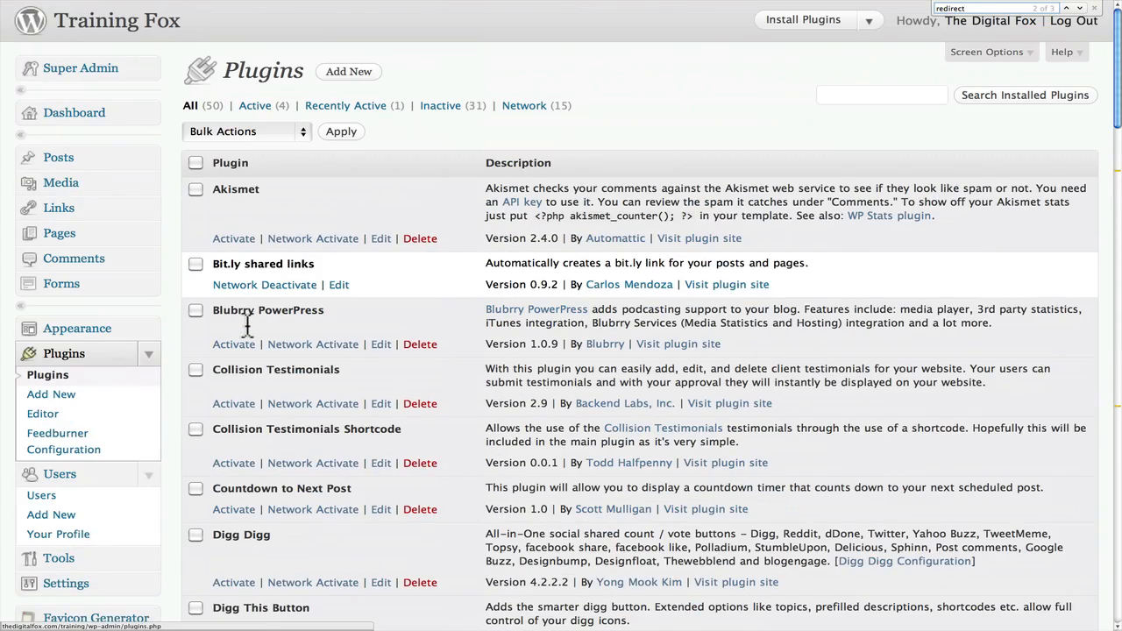
{"action": "mouse_move", "coordinate": [166, 342]}
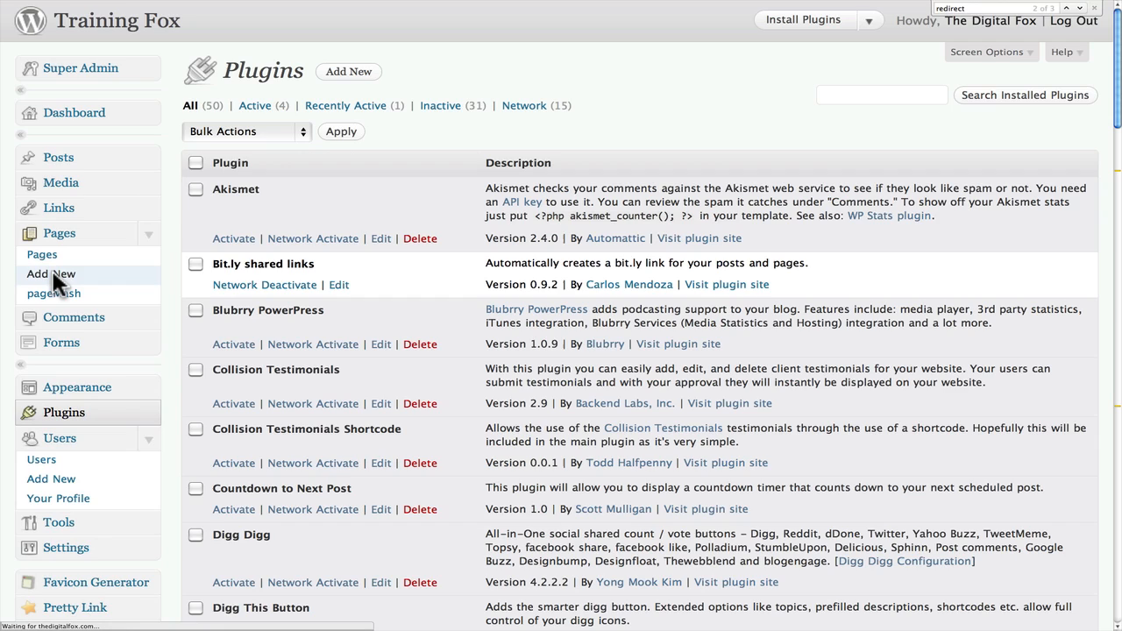
Create a new page titled 'Facebook' with body text 'No Content'.
{"action": "left_click", "coordinate": [50, 273]}
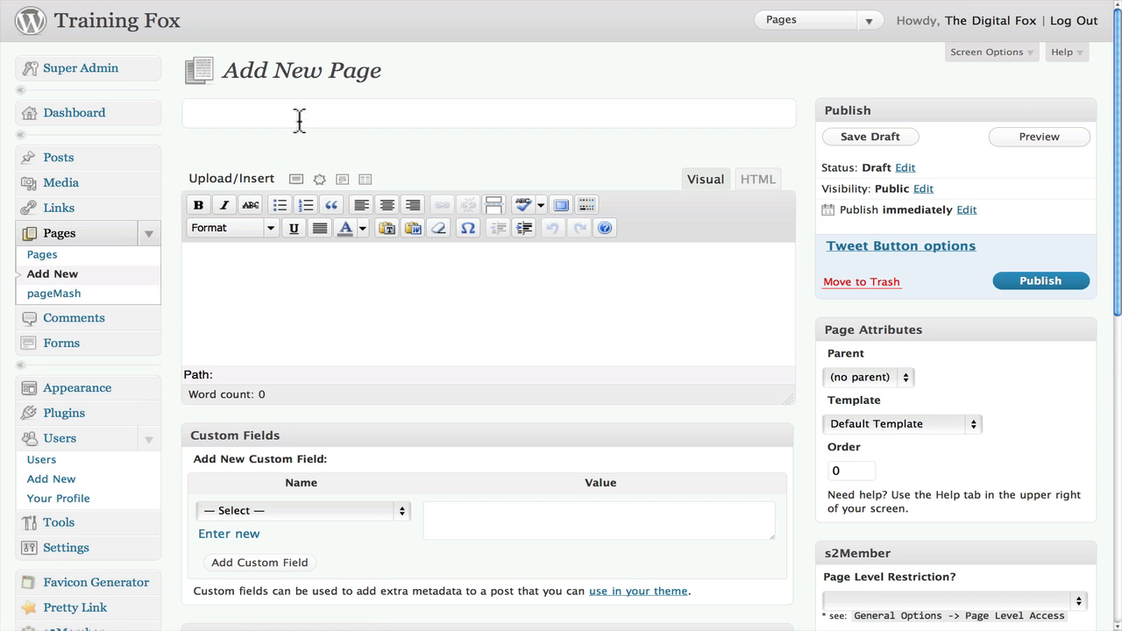
{"action": "type", "text": "Facebook"}
{"action": "type", "text": "No Content"}
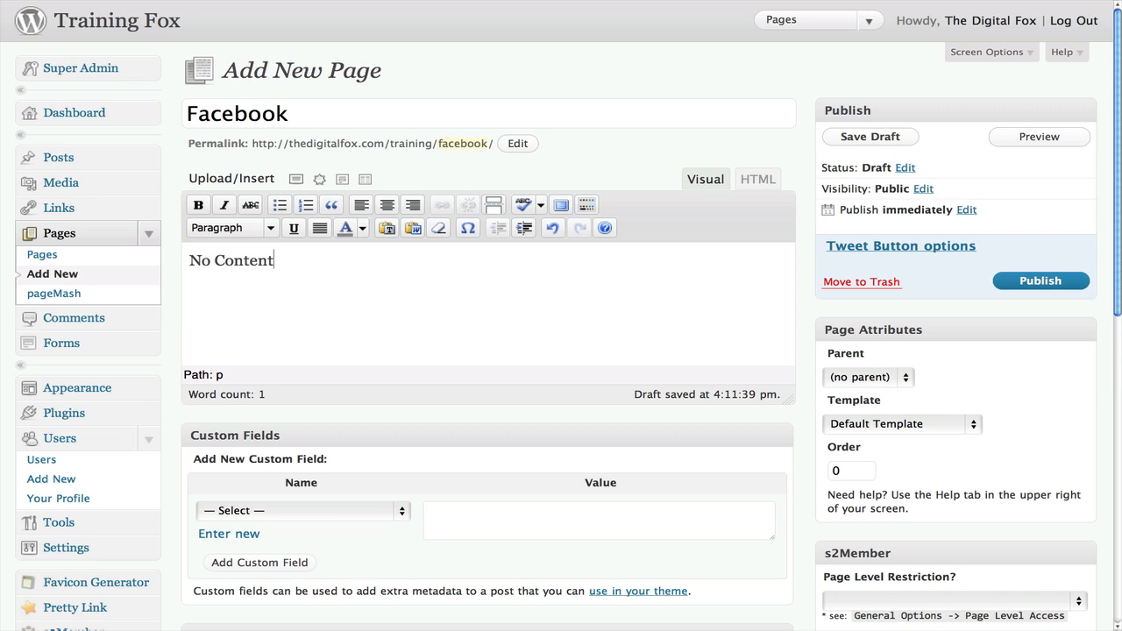
{"action": "mouse_move", "coordinate": [800, 156]}
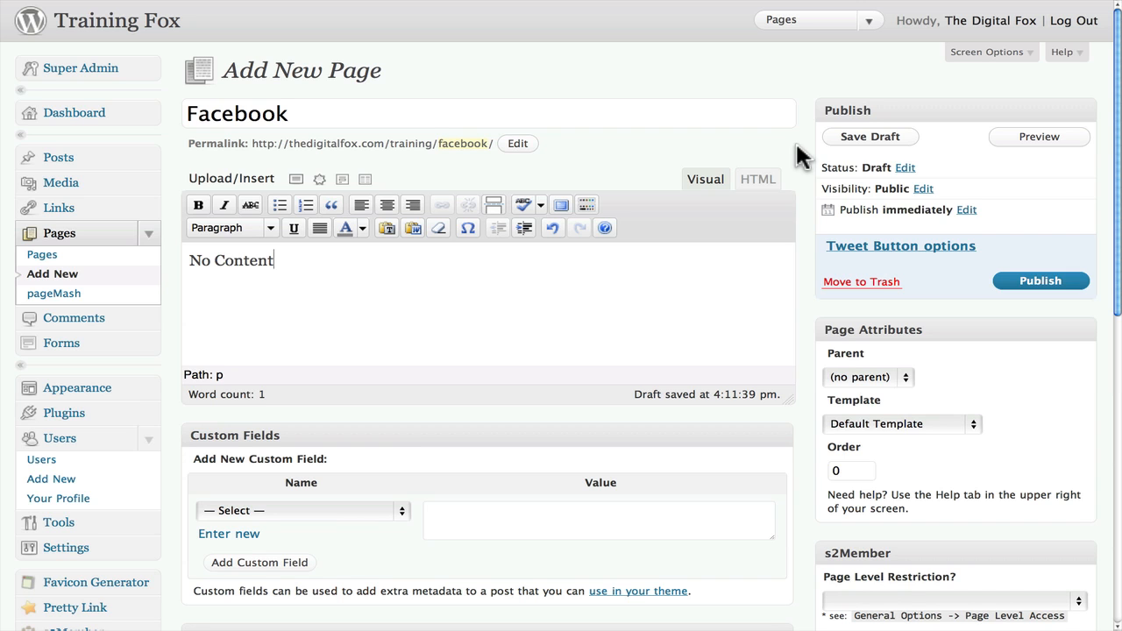
{"action": "scroll", "scroll_direction": "down", "scroll_amount": 3}
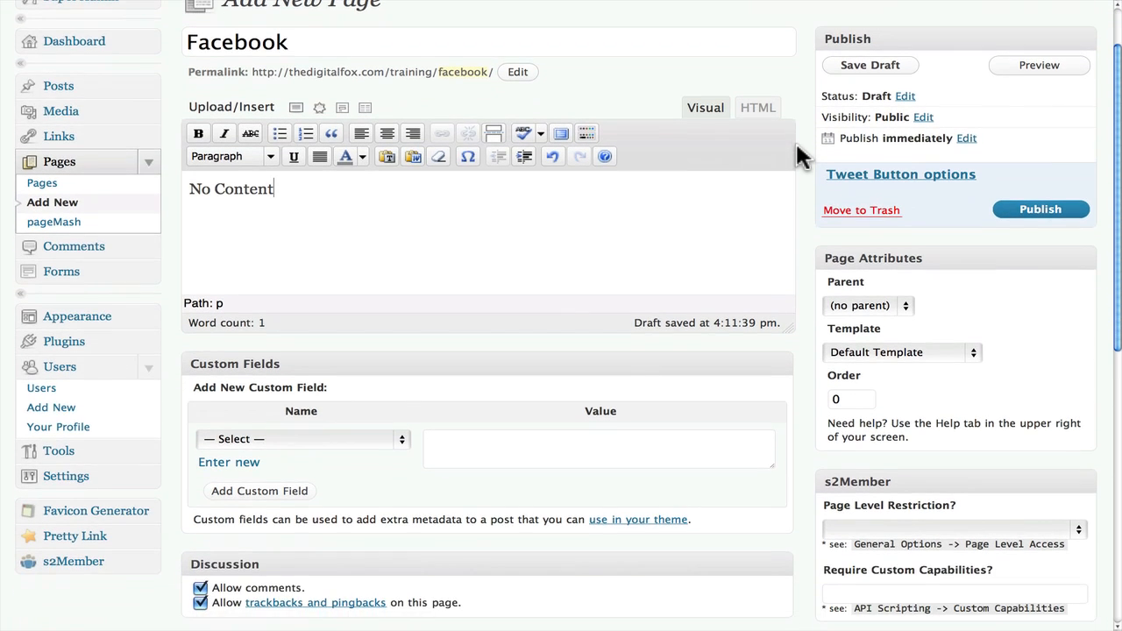
{"action": "scroll", "scroll_direction": "down", "scroll_amount": 3}
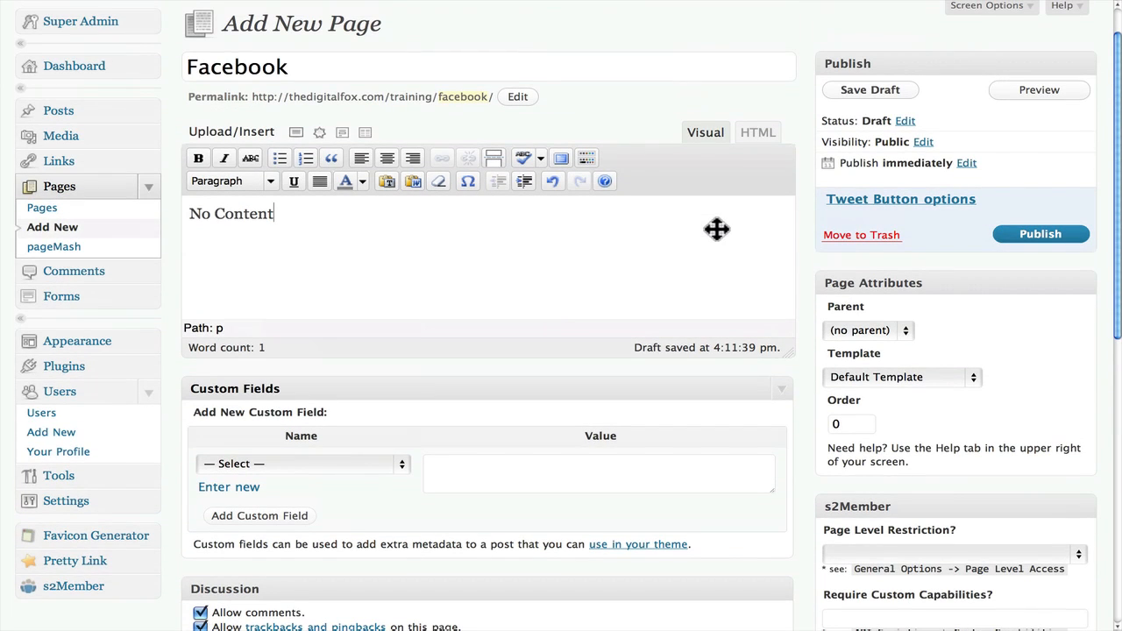
{"action": "mouse_move", "coordinate": [312, 273]}
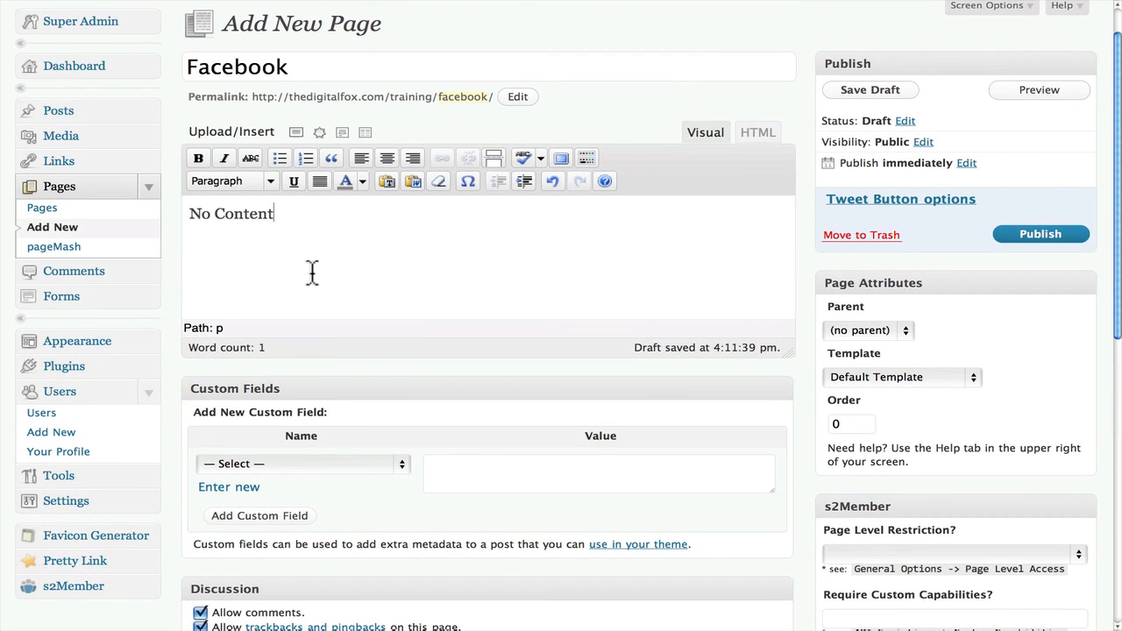
{"action": "left_click", "coordinate": [300, 464]}
{"action": "type", "text": "r"}
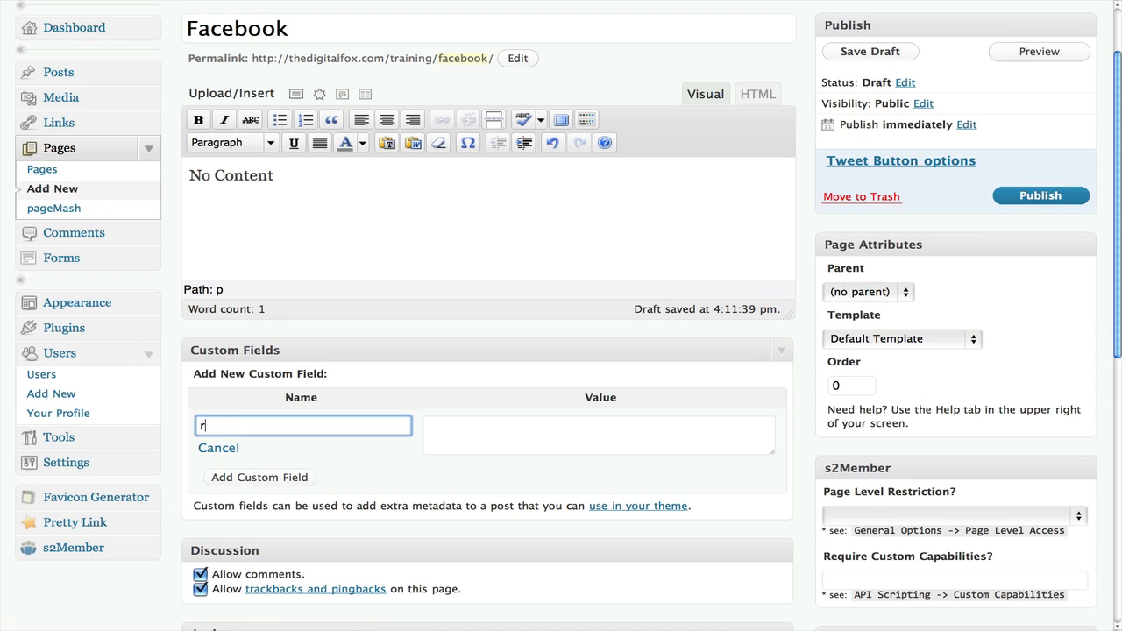
{"action": "type", "text": "edirect"}
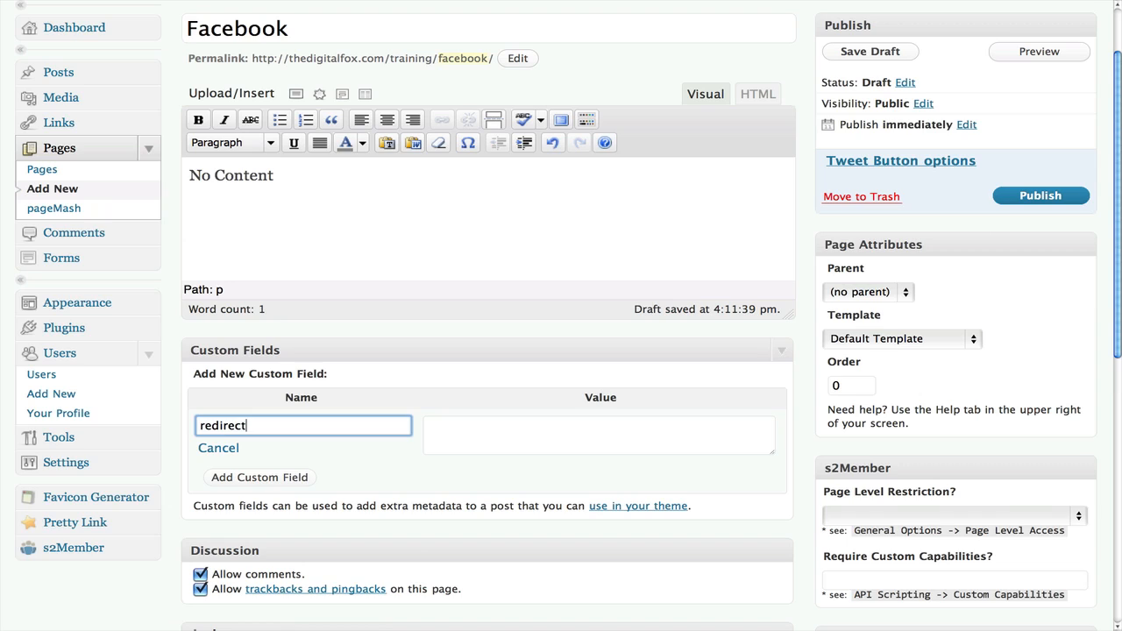
{"action": "left_click", "coordinate": [599, 434]}
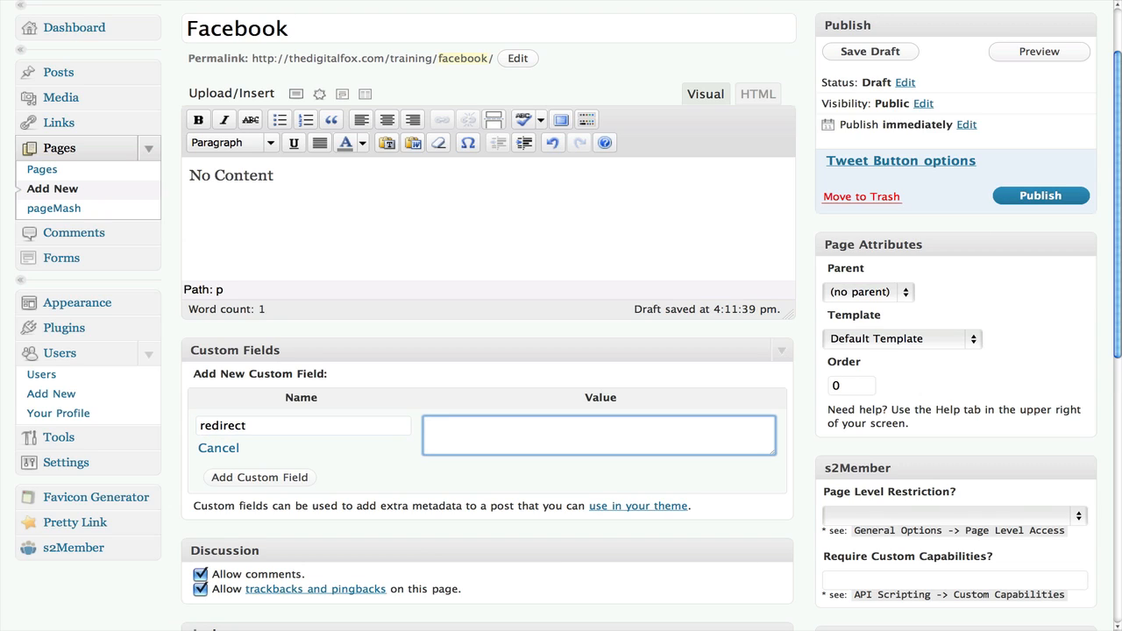
{"action": "type", "text": "http://"}
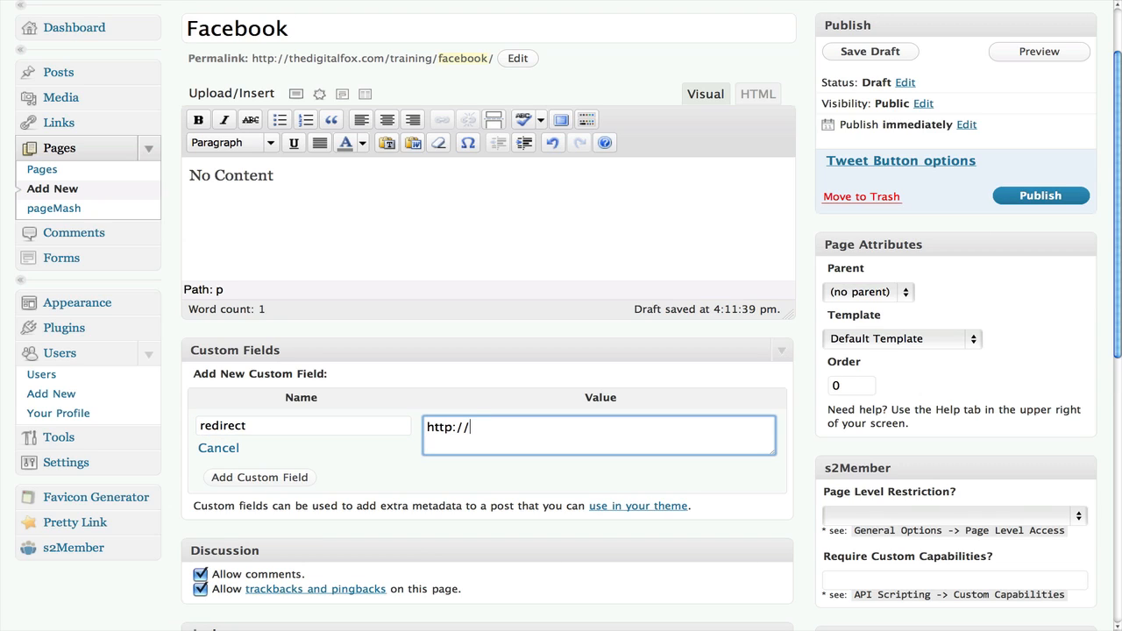
{"action": "type", "text": "thedigitalfox.com/f"}
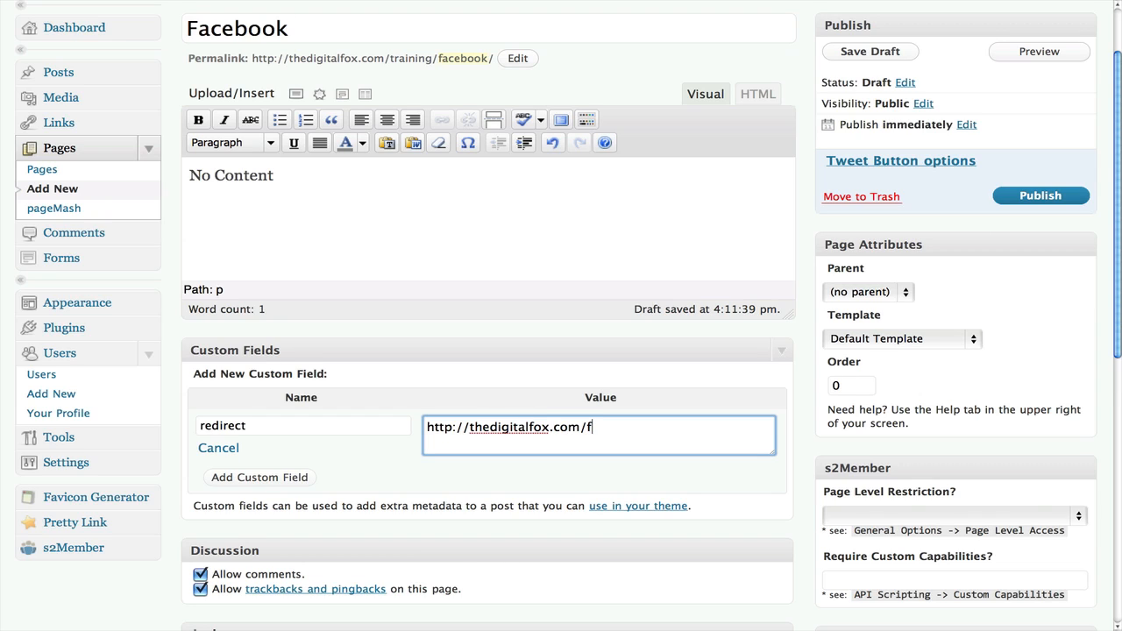
{"action": "type", "text": "anpage"}
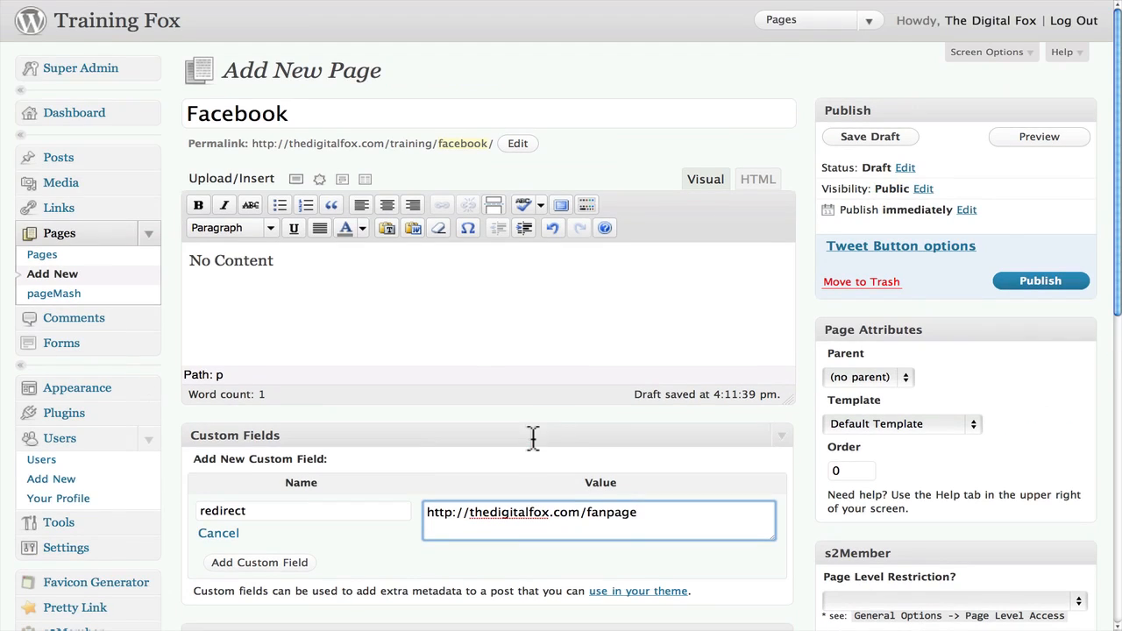
{"action": "scroll", "scroll_direction": "down", "scroll_amount": 3}
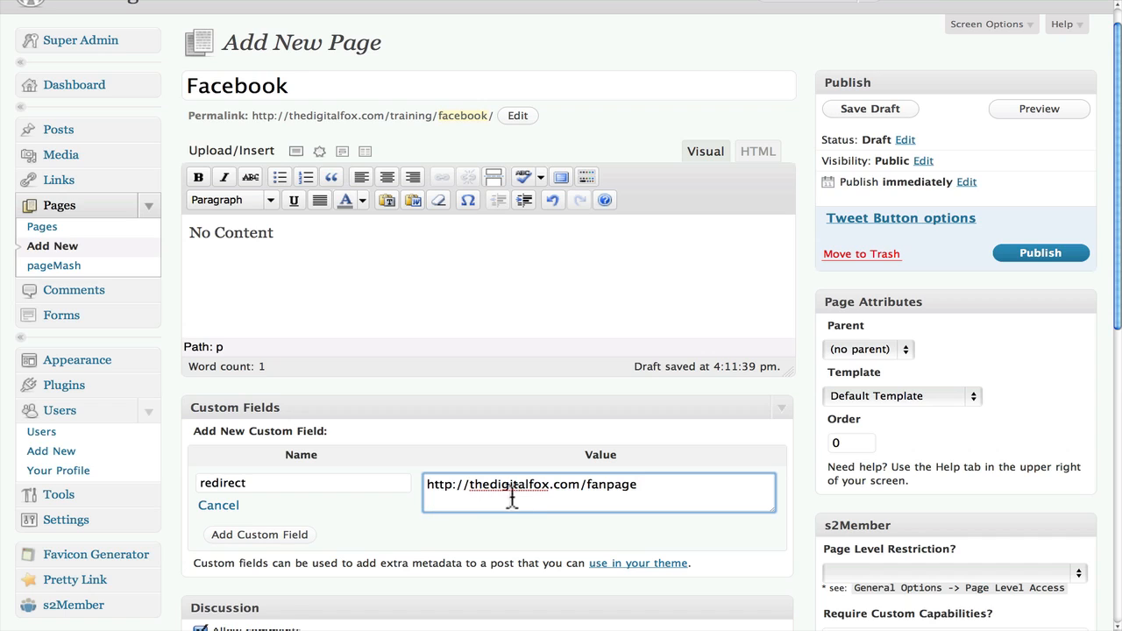
{"action": "mouse_move", "coordinate": [908, 272]}
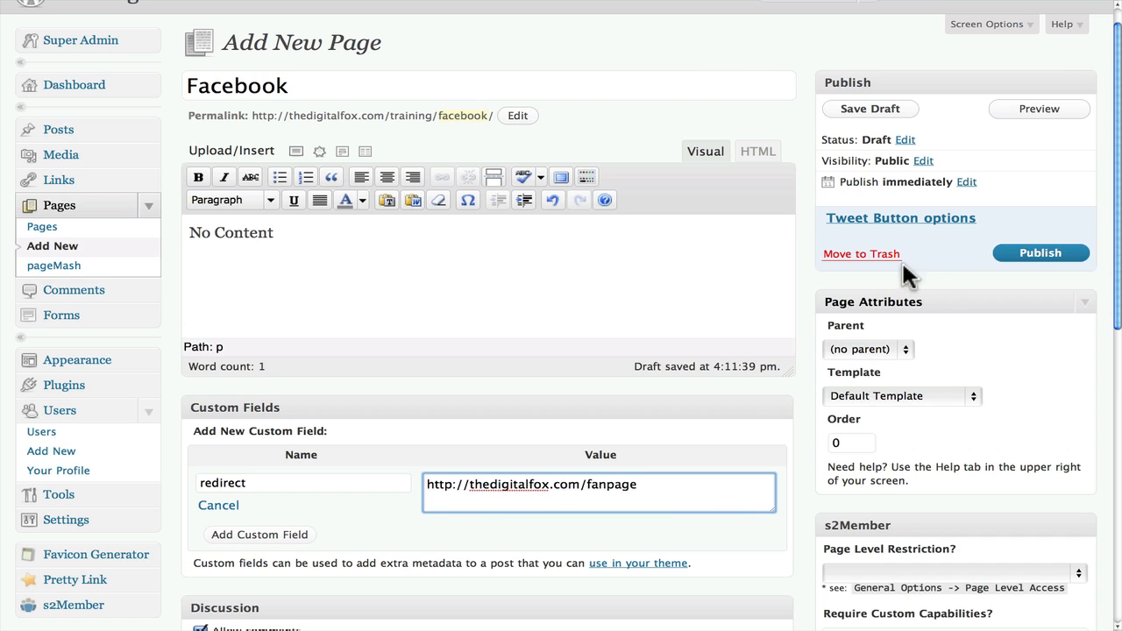
Disable the Tweet Button, publish the Facebook page, and view it live.
{"action": "left_click", "coordinate": [900, 217]}
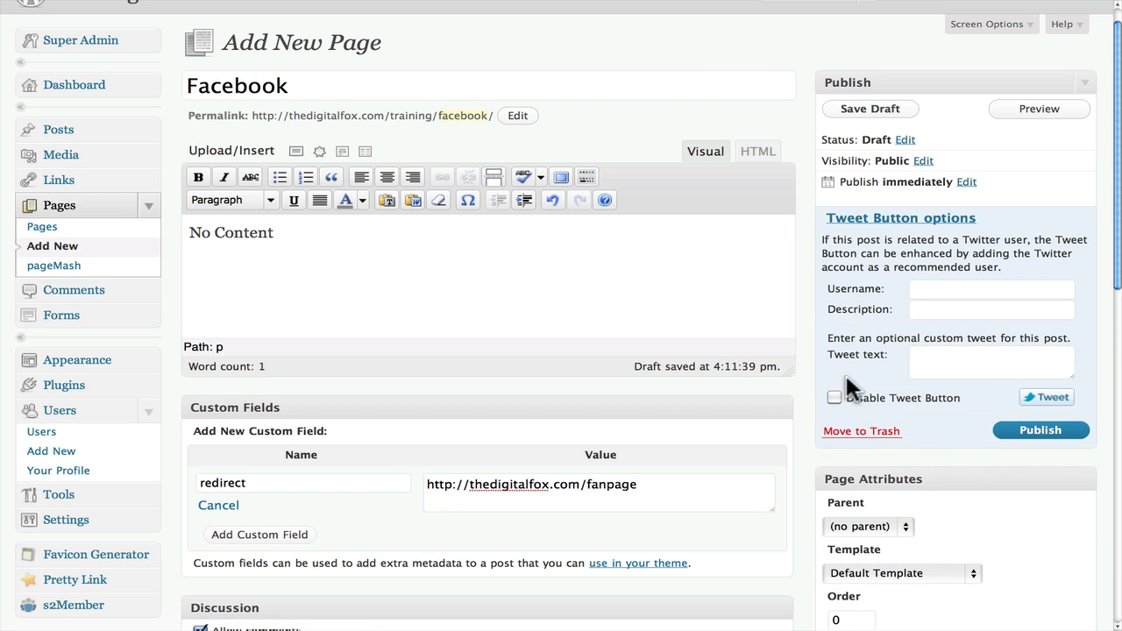
{"action": "left_click", "coordinate": [834, 398]}
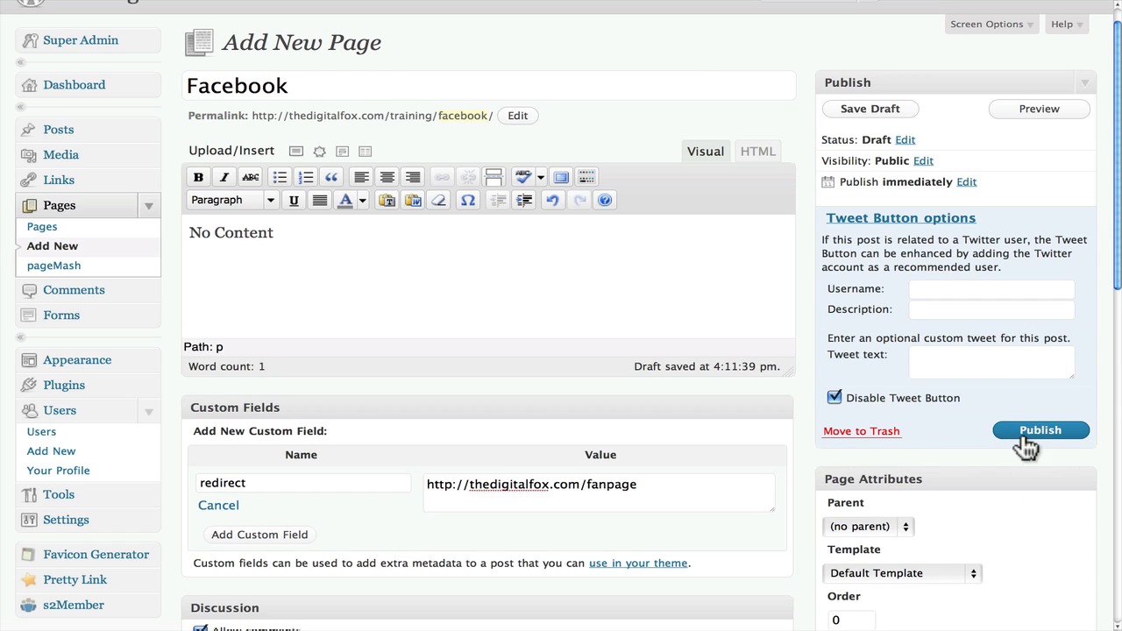
{"action": "left_click", "coordinate": [1041, 430]}
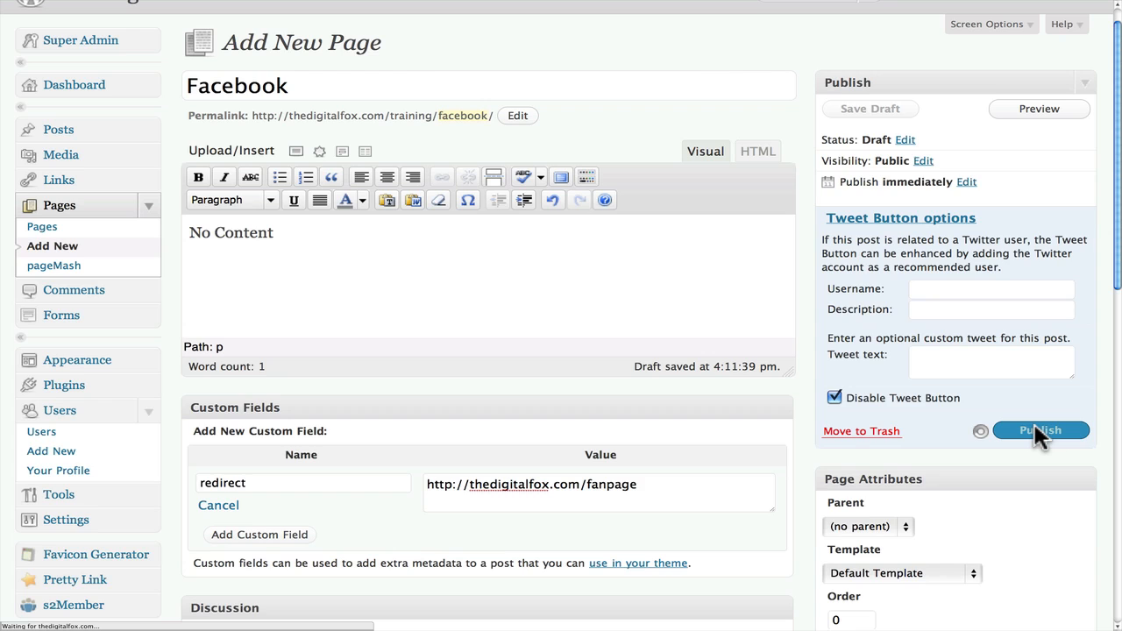
{"action": "left_click", "coordinate": [1041, 430]}
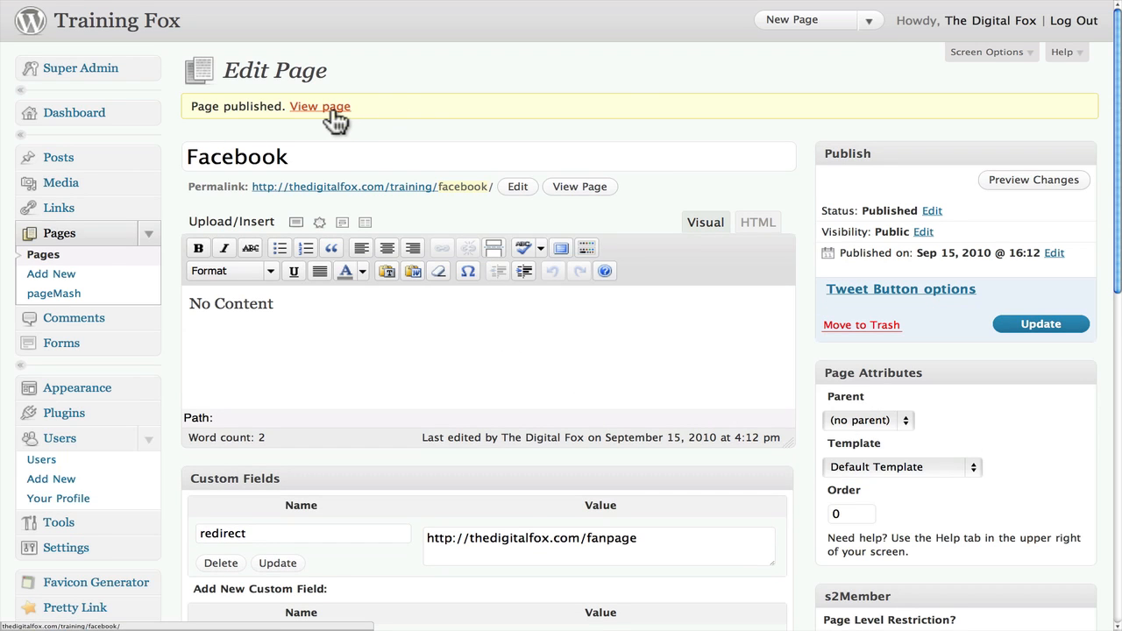
{"action": "left_click", "coordinate": [319, 106]}
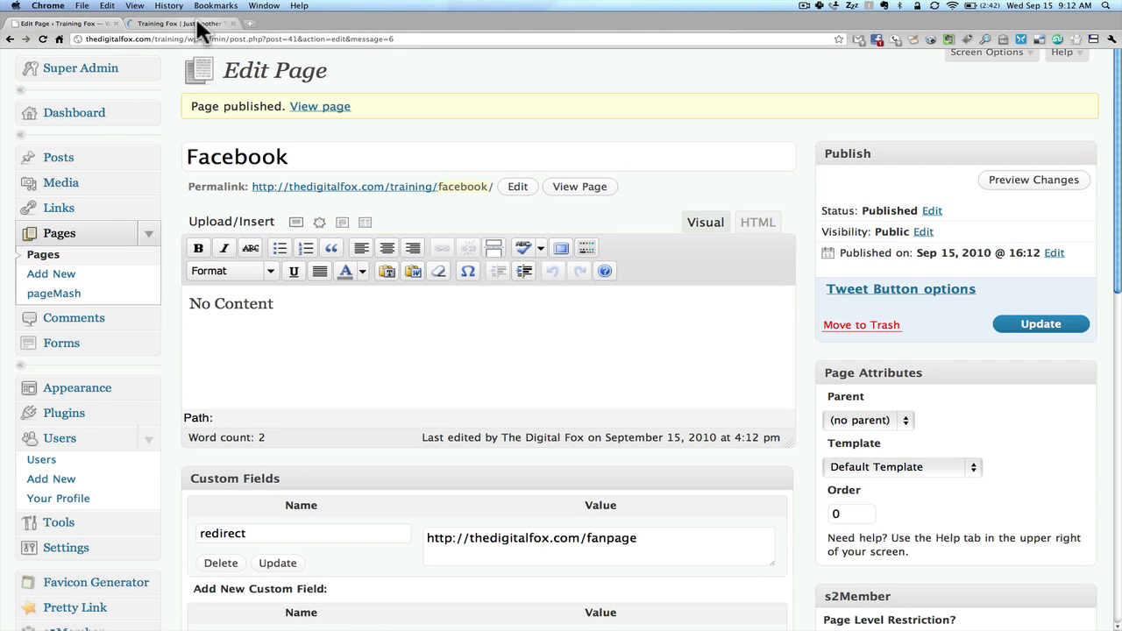
On the live Training Fox site, follow the Facebook menu link to the fan page.
{"action": "left_click", "coordinate": [180, 22]}
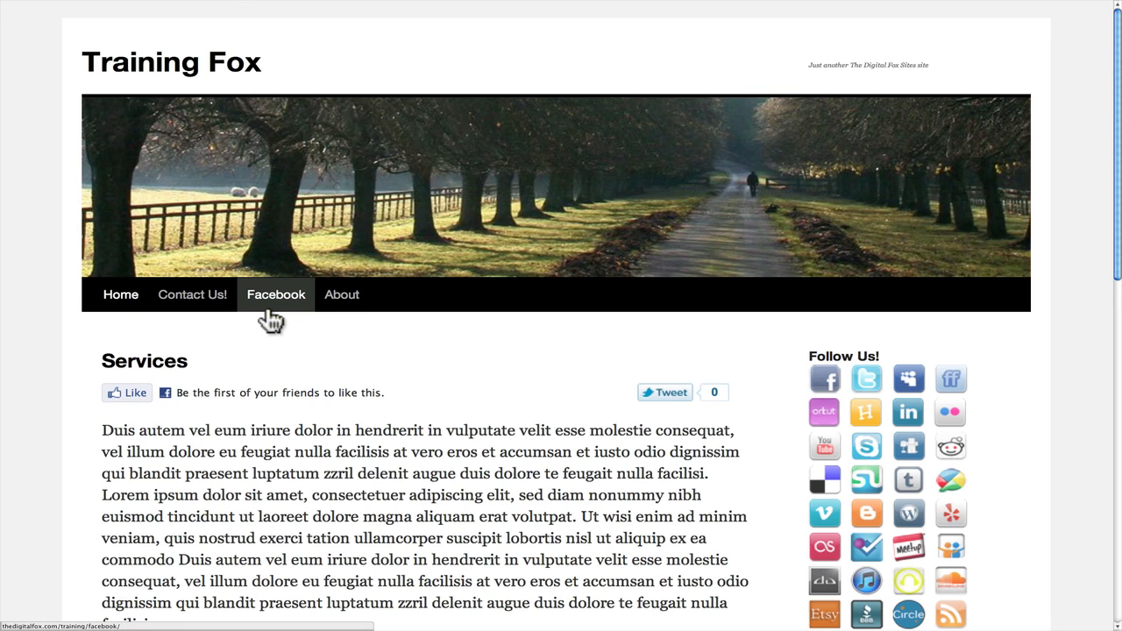
{"action": "mouse_move", "coordinate": [275, 294]}
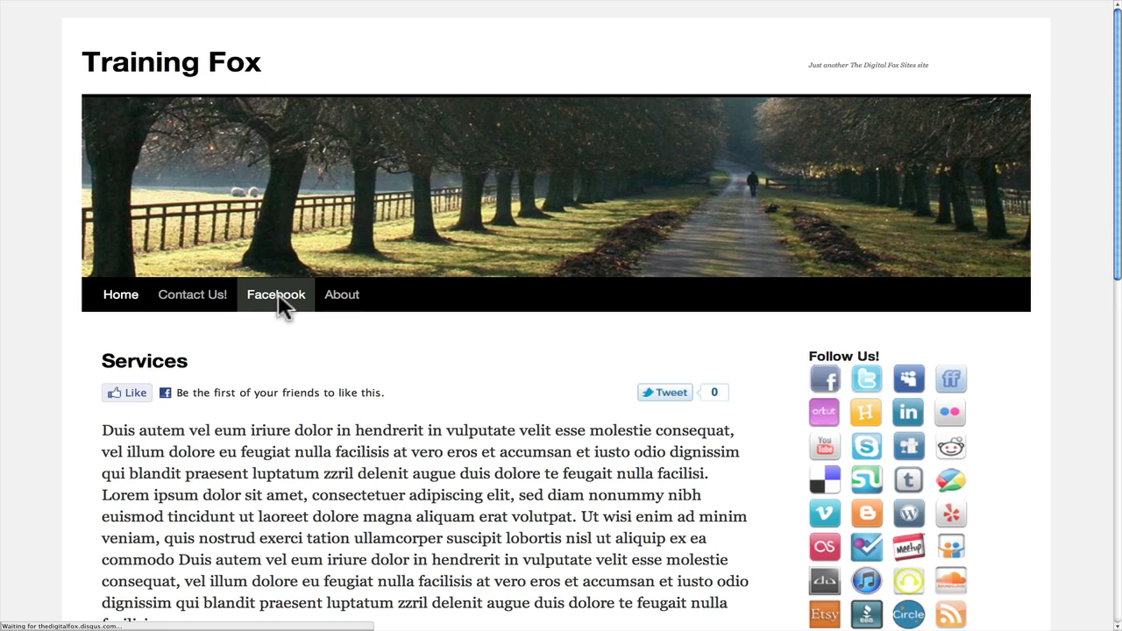
{"action": "left_click", "coordinate": [275, 294]}
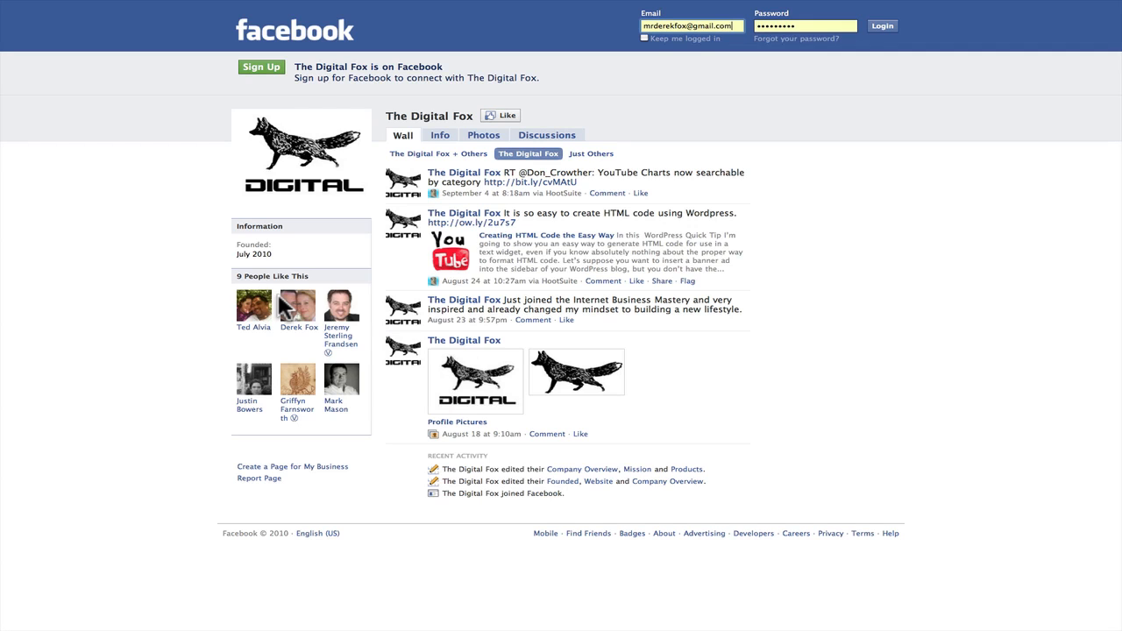